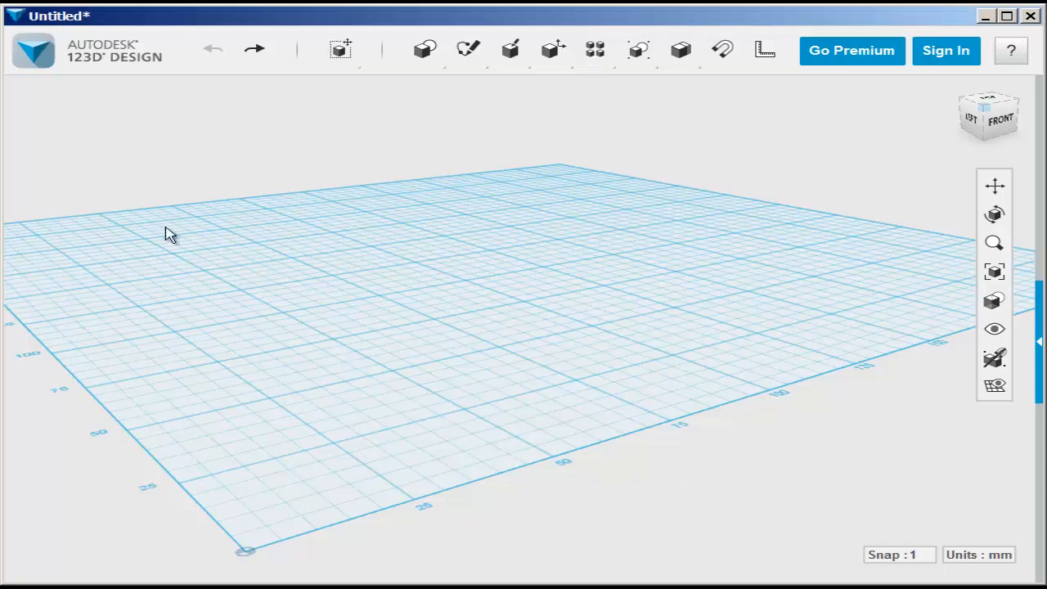
Step: Import the peace-sign SVG file as a sketch from the main menu
{"action": "left_click", "coordinate": [33, 50]}
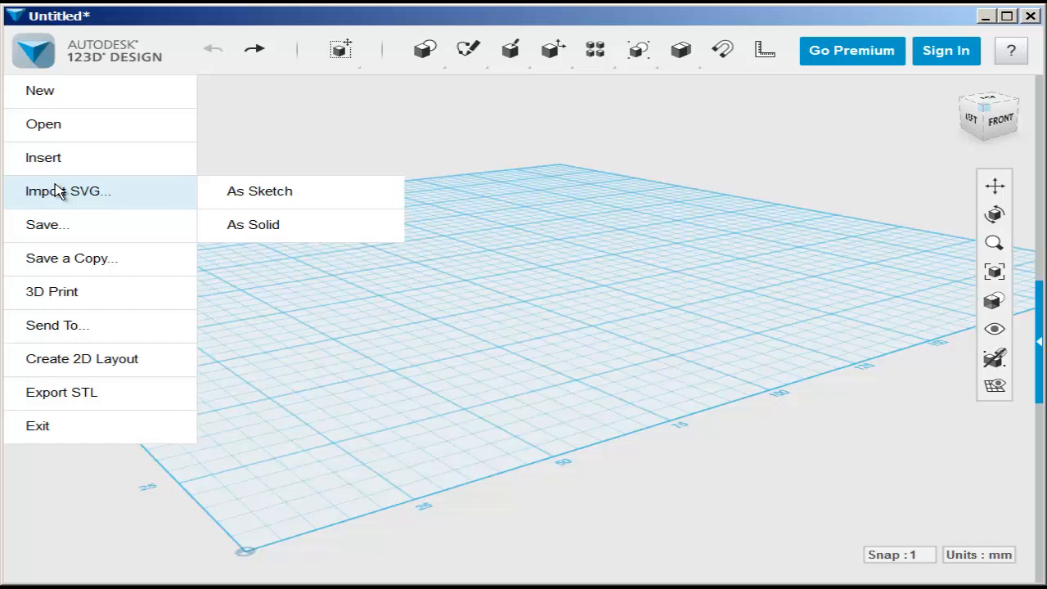
{"action": "mouse_move", "coordinate": [259, 190]}
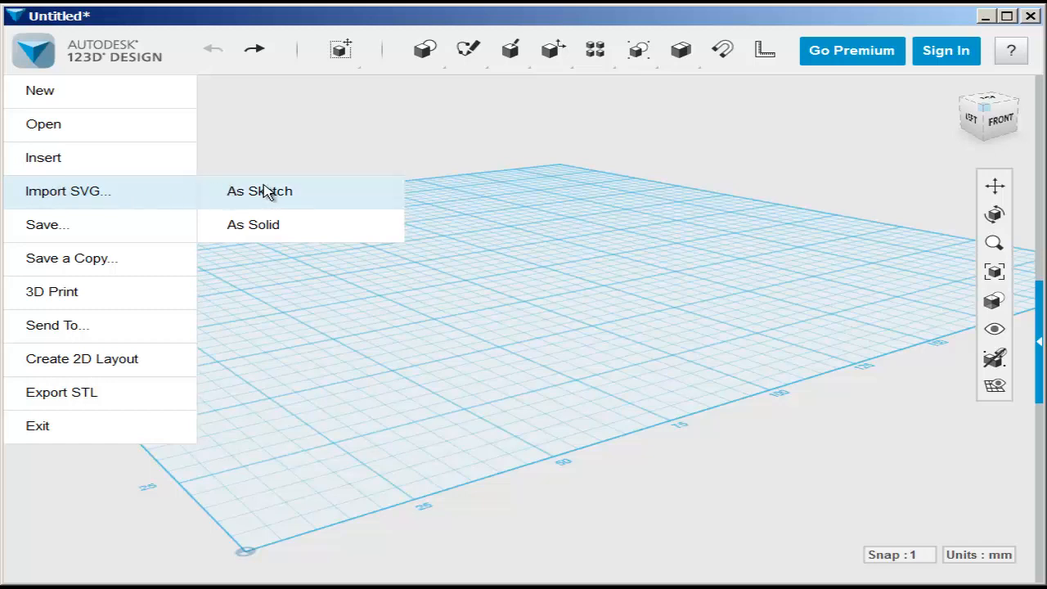
{"action": "left_click", "coordinate": [259, 191]}
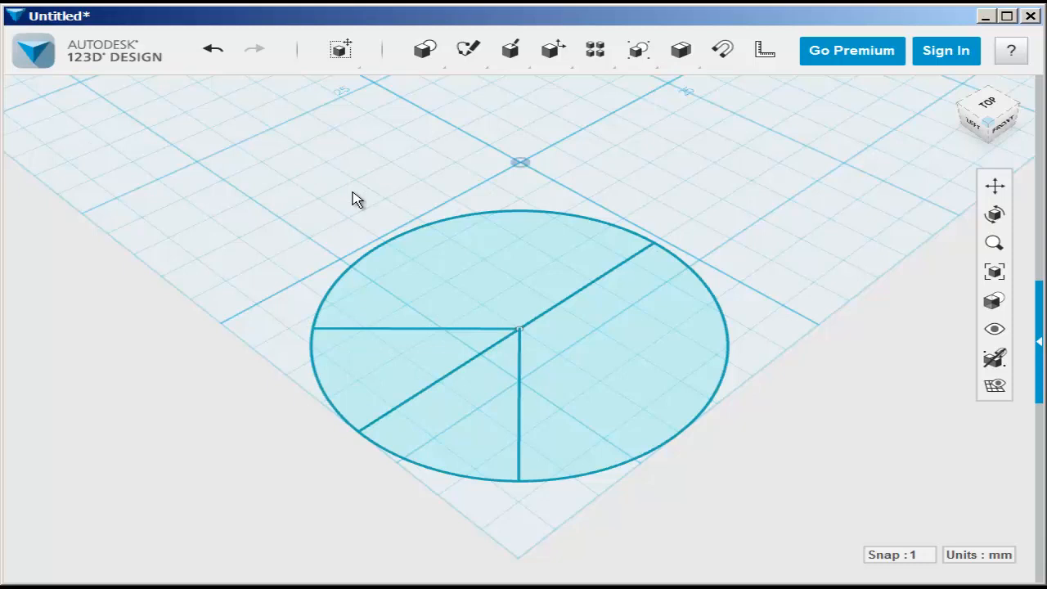
Step: Offset the peace-sign circle and lines by 1 mm, including the left line
{"action": "left_click", "coordinate": [468, 50]}
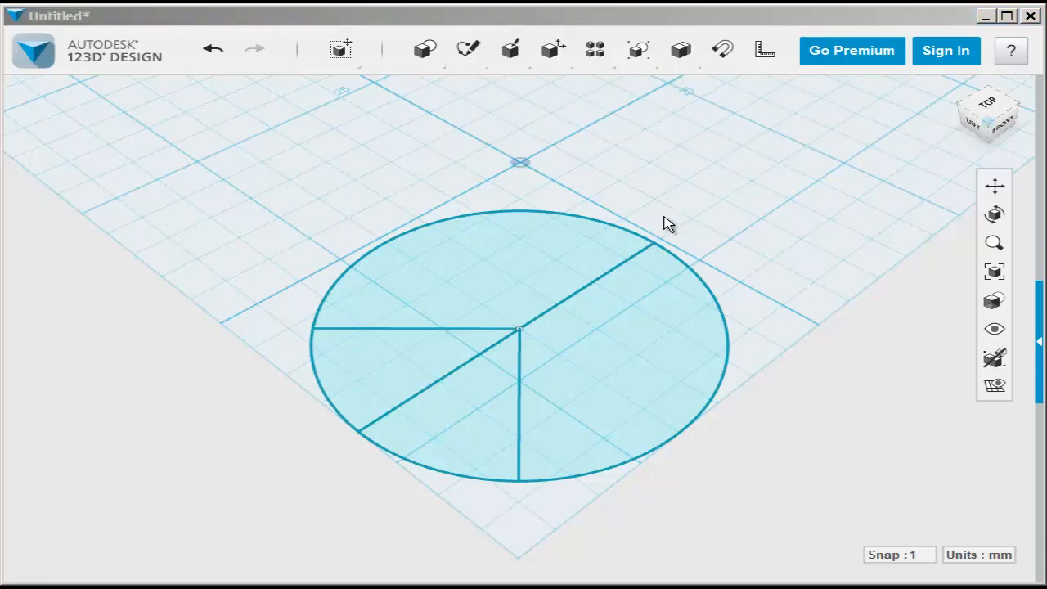
{"action": "mouse_move", "coordinate": [554, 264]}
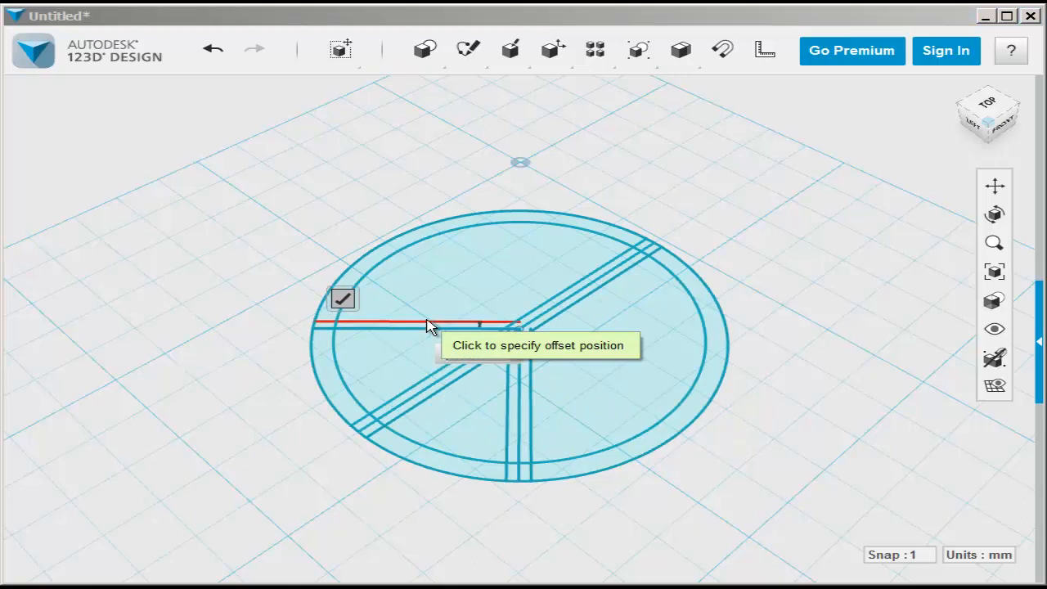
{"action": "left_click", "coordinate": [425, 326]}
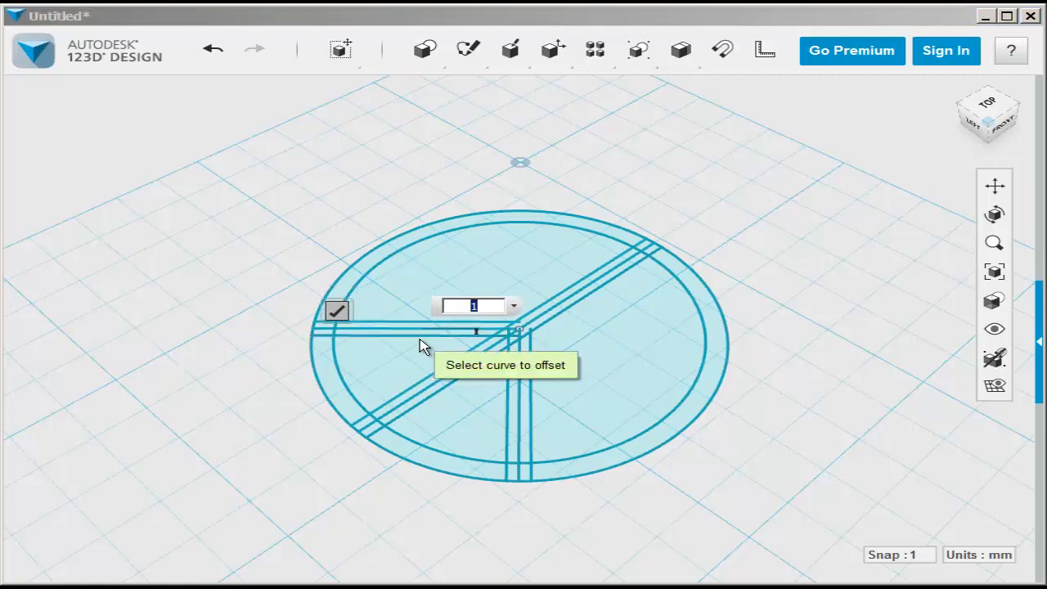
{"action": "left_click", "coordinate": [336, 311]}
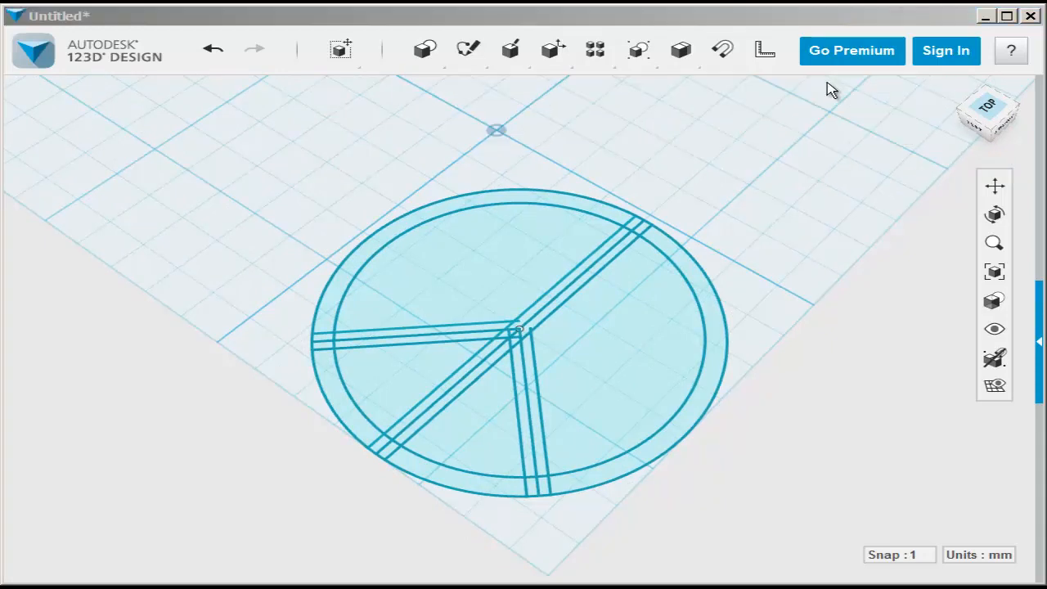
{"action": "mouse_move", "coordinate": [650, 237]}
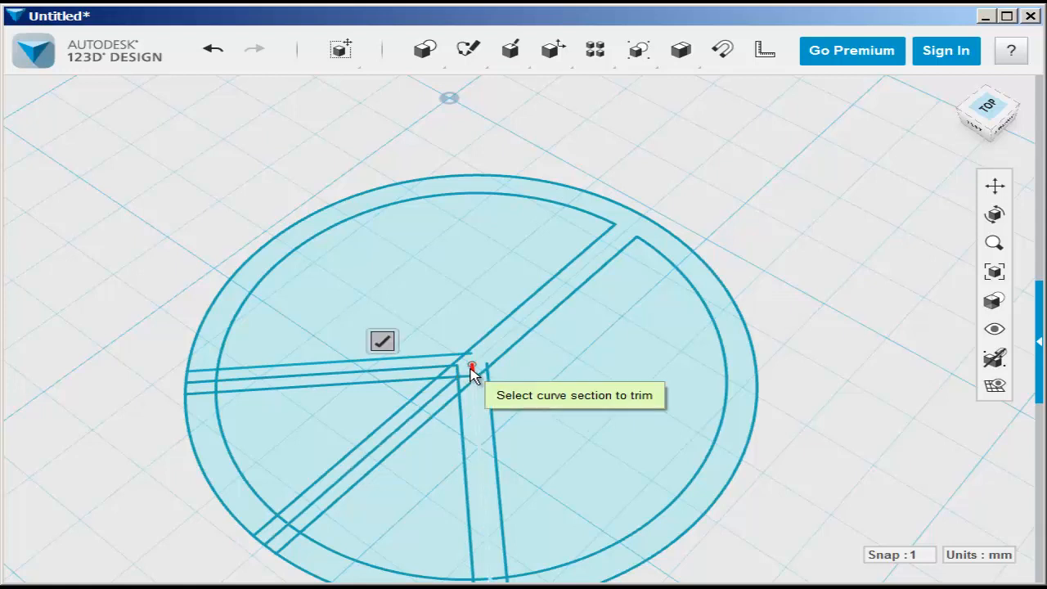
Step: Trim the centre piece, the overlapping stub and the lower-left inner circle arc
{"action": "left_click", "coordinate": [470, 366]}
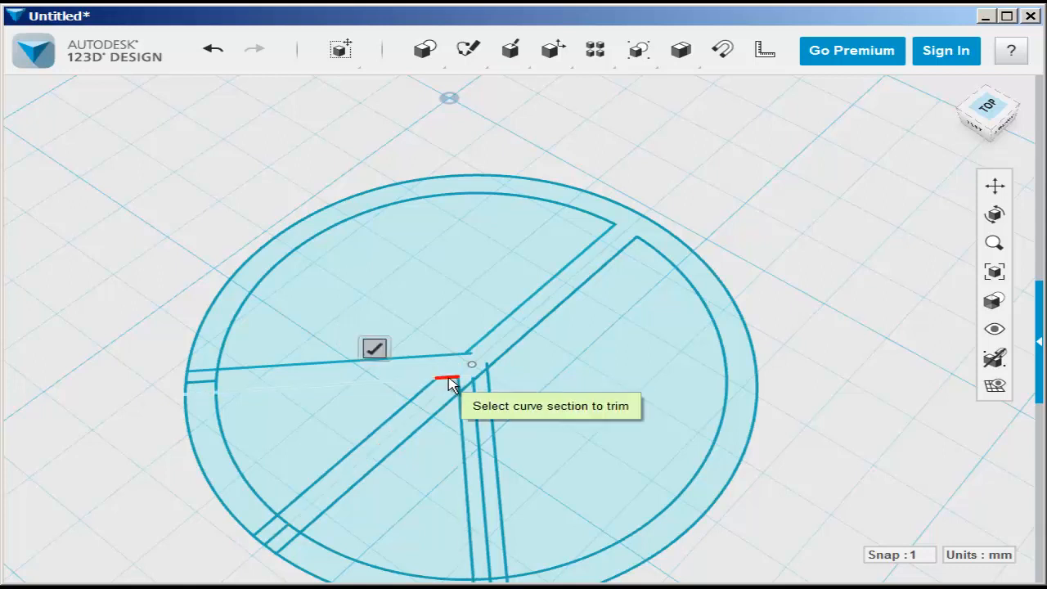
{"action": "left_click", "coordinate": [449, 382]}
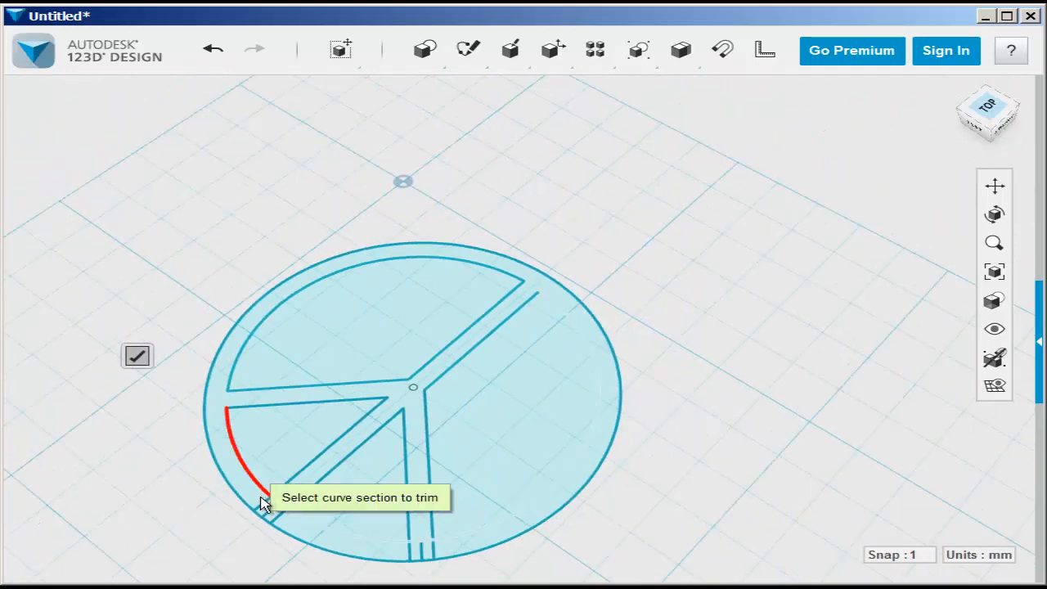
{"action": "left_click", "coordinate": [263, 503]}
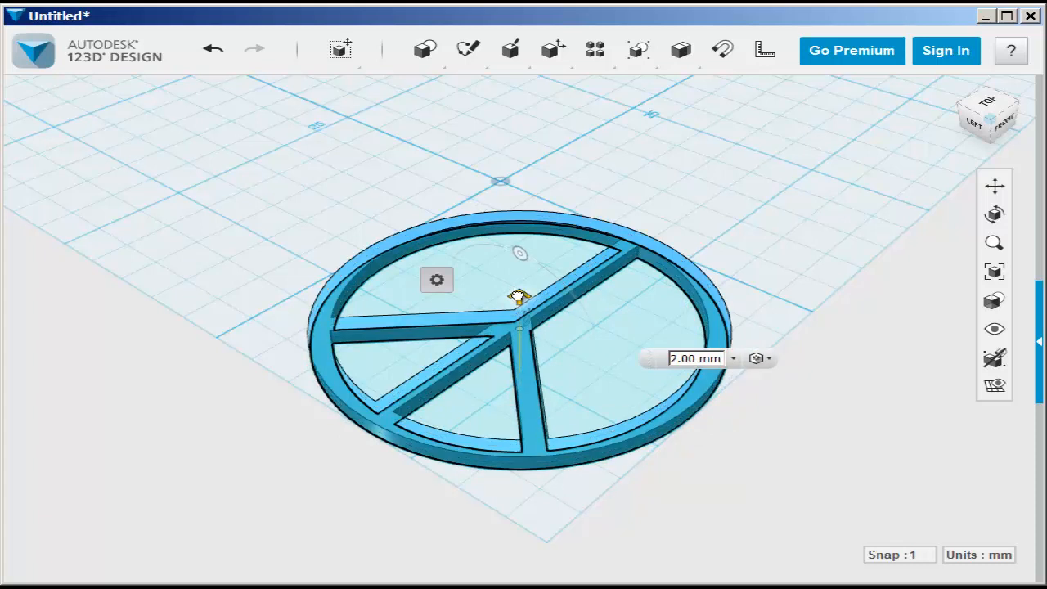
Step: Confirm the 2 mm extrusion, then select the solid peace-sign pendant
{"action": "left_click", "coordinate": [753, 493]}
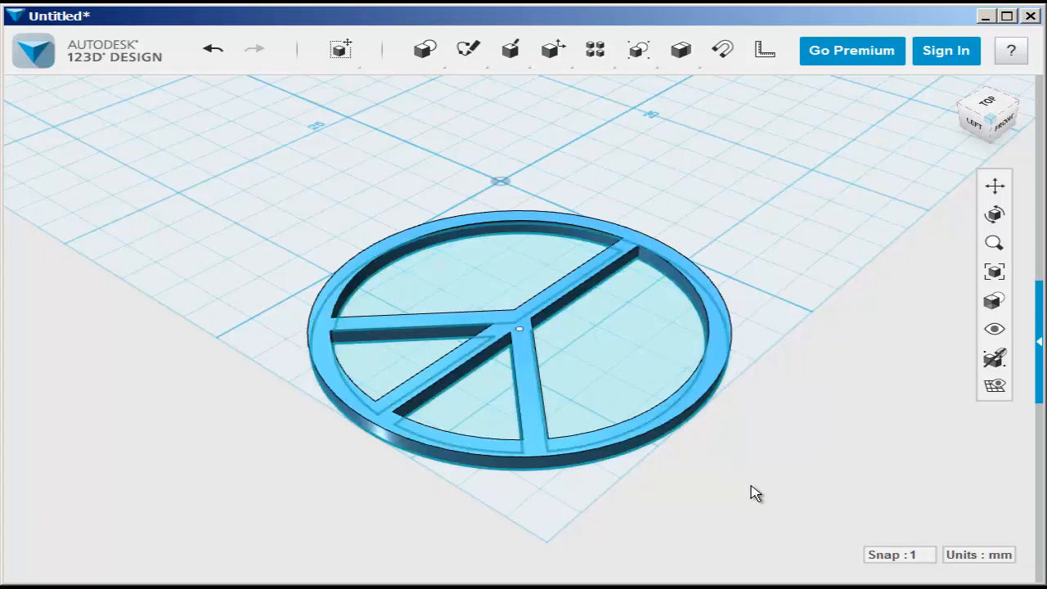
{"action": "left_click", "coordinate": [994, 329]}
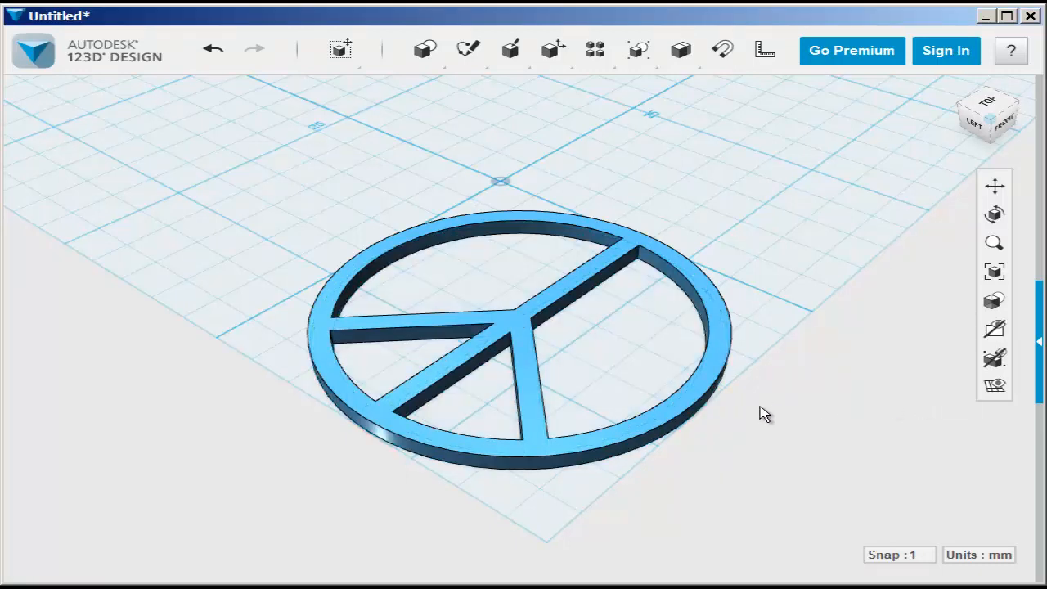
{"action": "left_click", "coordinate": [515, 323]}
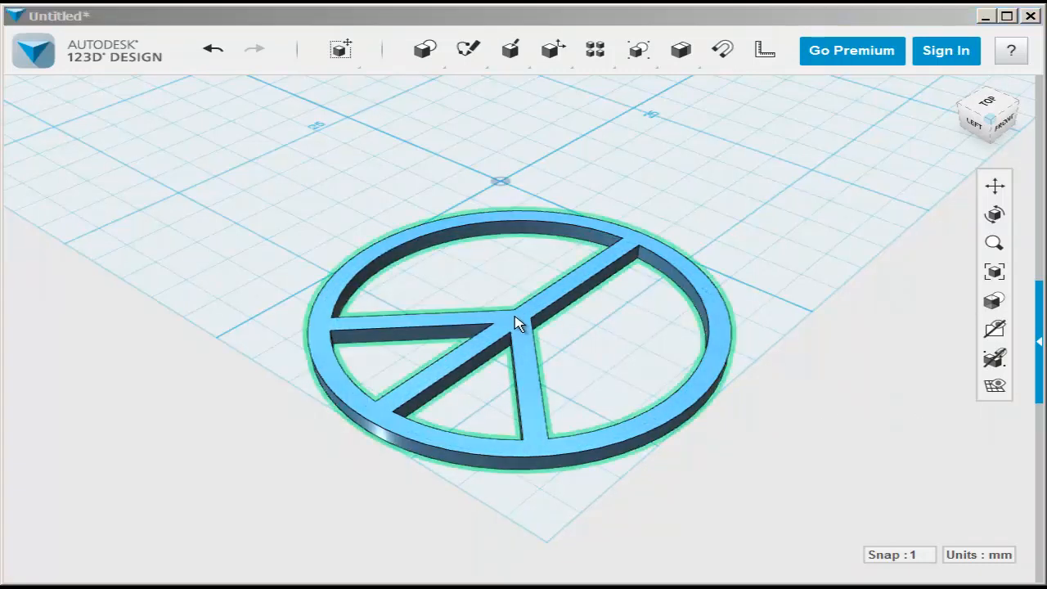
Step: Rotate the pendant to stand upright and raise it above the grid
{"action": "left_click", "coordinate": [516, 323]}
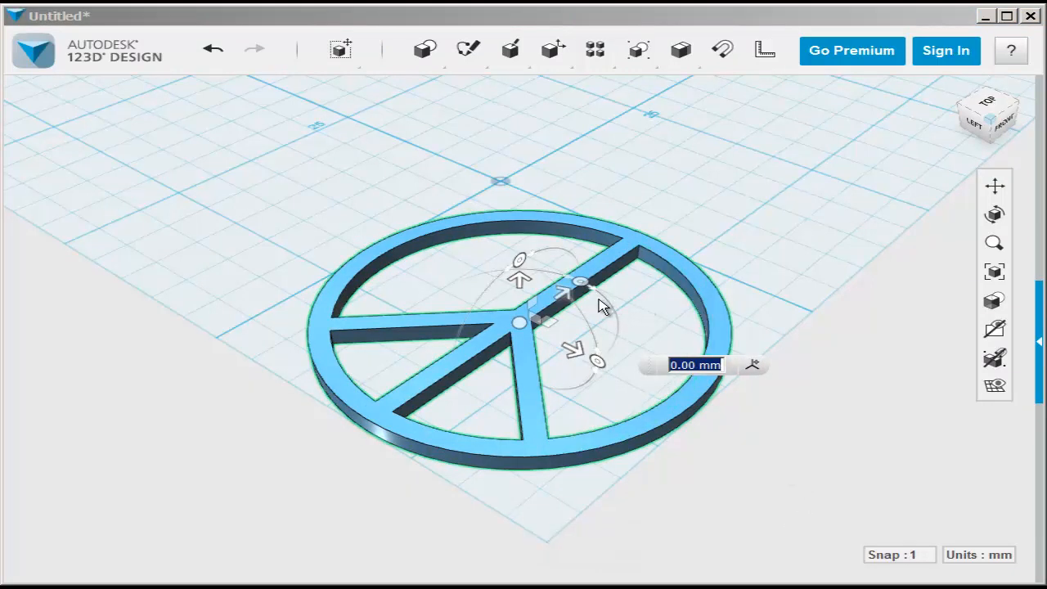
{"action": "mouse_move", "coordinate": [521, 262]}
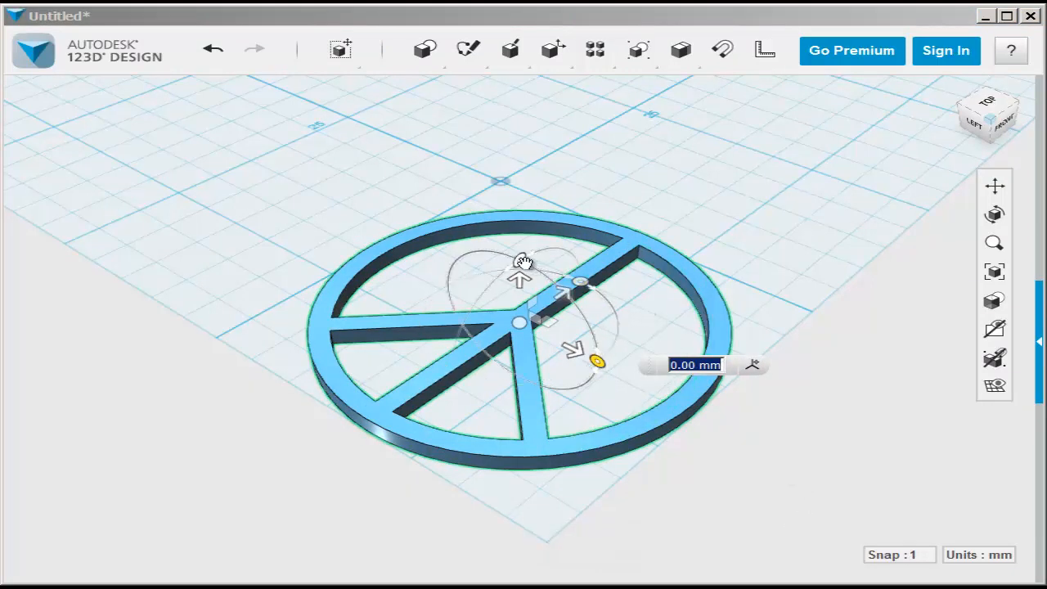
{"action": "left_click_drag", "start_coordinate": [519, 260], "coordinate": [490, 284]}
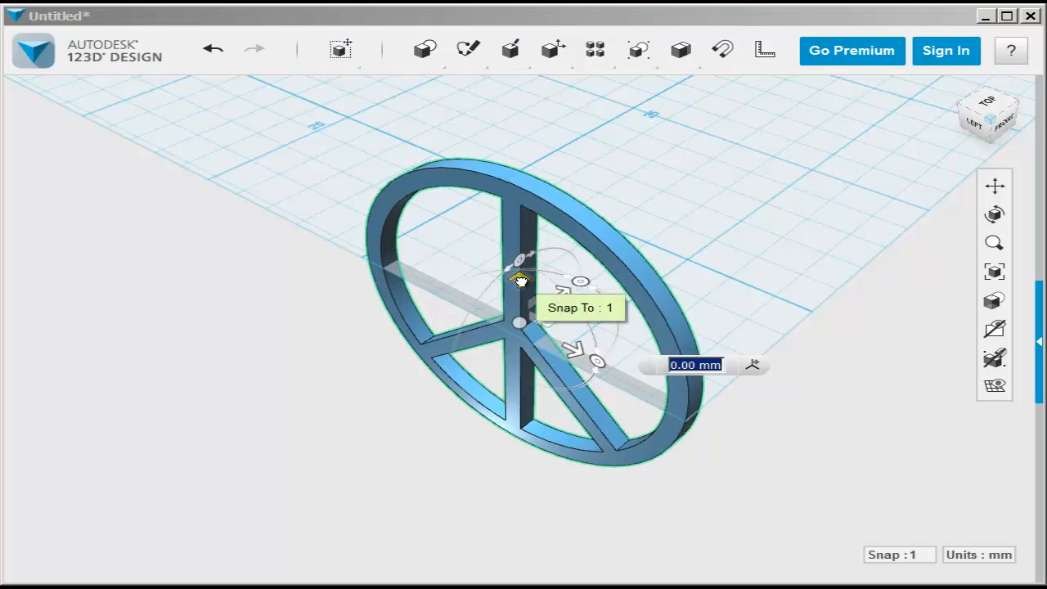
{"action": "left_click_drag", "start_coordinate": [520, 282], "coordinate": [517, 119]}
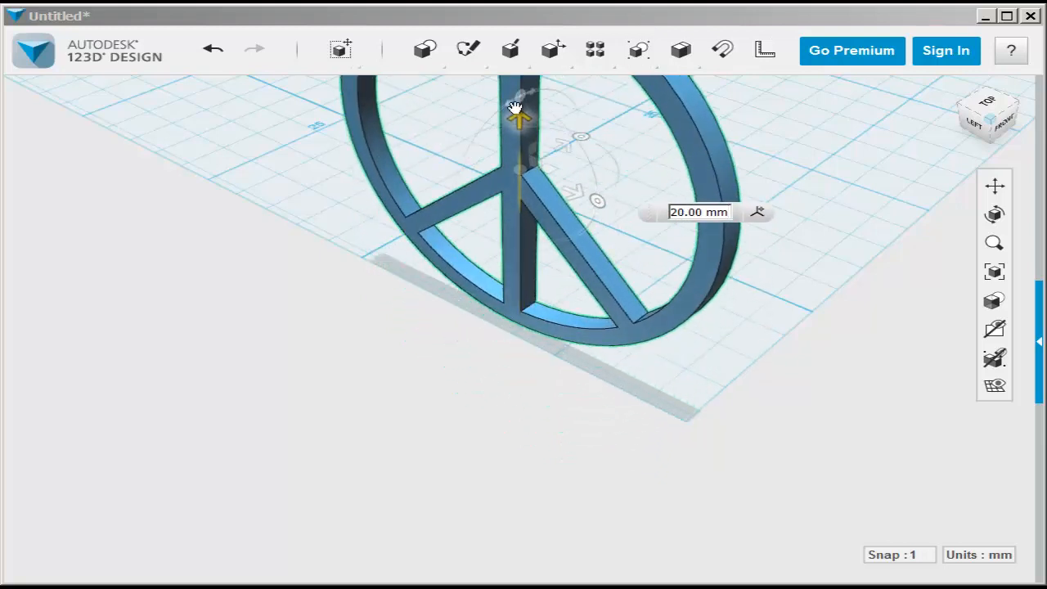
{"action": "left_click", "coordinate": [994, 272]}
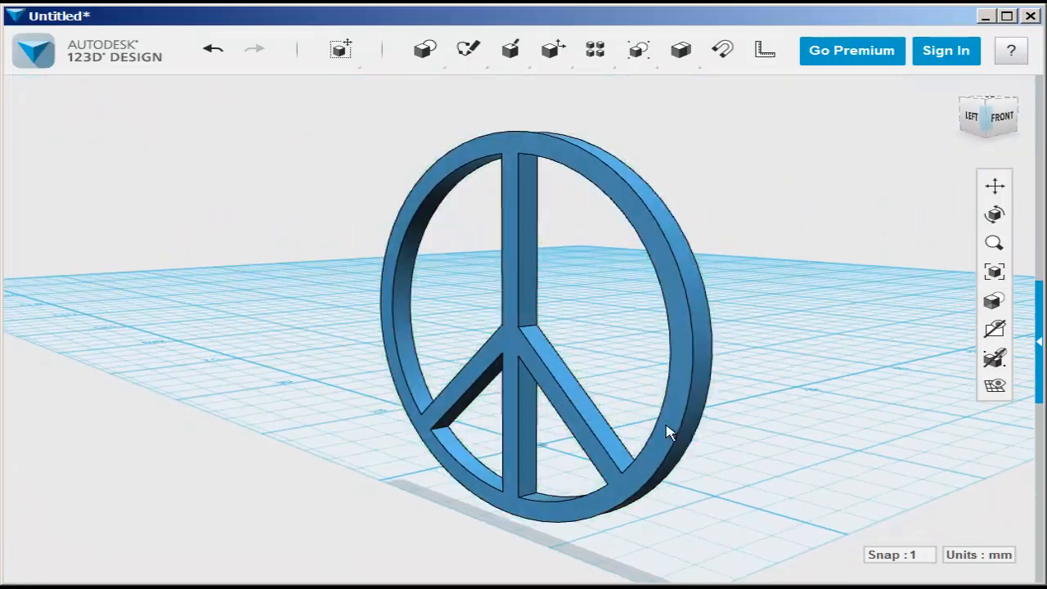
{"action": "left_click_drag", "start_coordinate": [666, 431], "coordinate": [847, 332]}
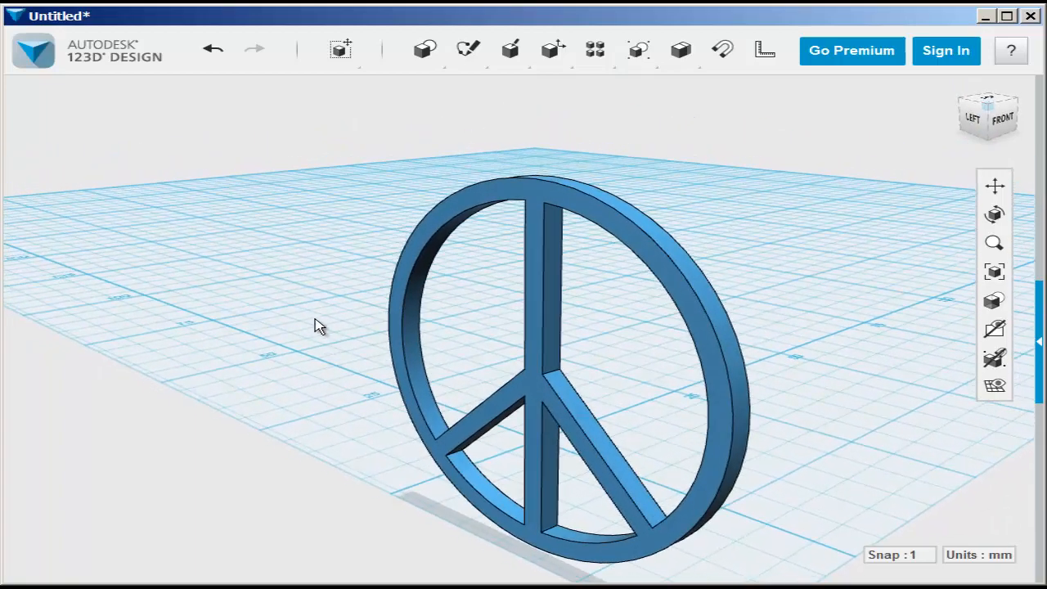
{"action": "left_click", "coordinate": [425, 49]}
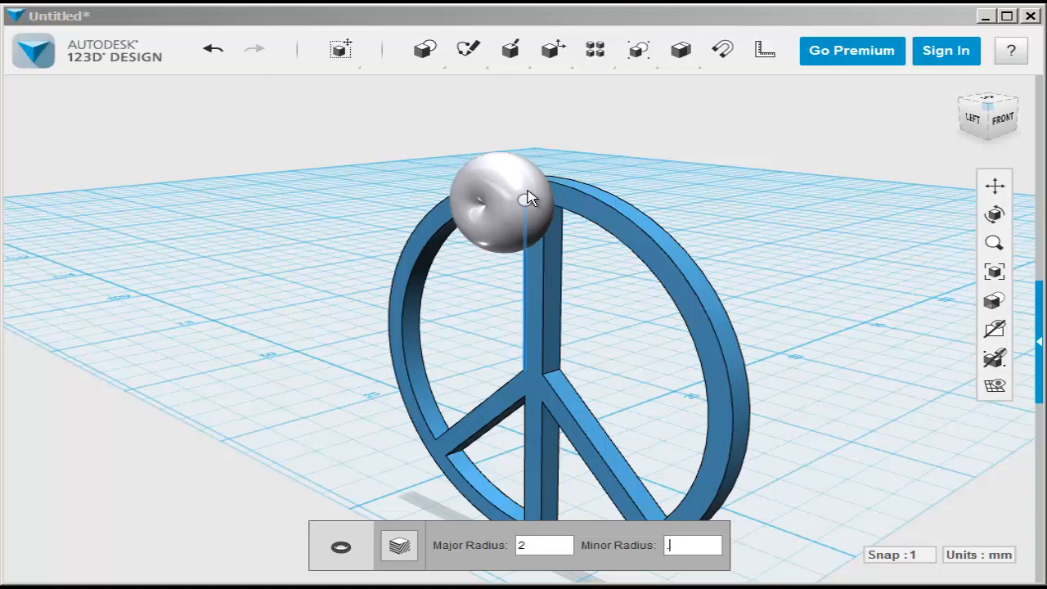
Step: Give the torus loop a minor radius of 0.5
{"action": "type", "text": ".5"}
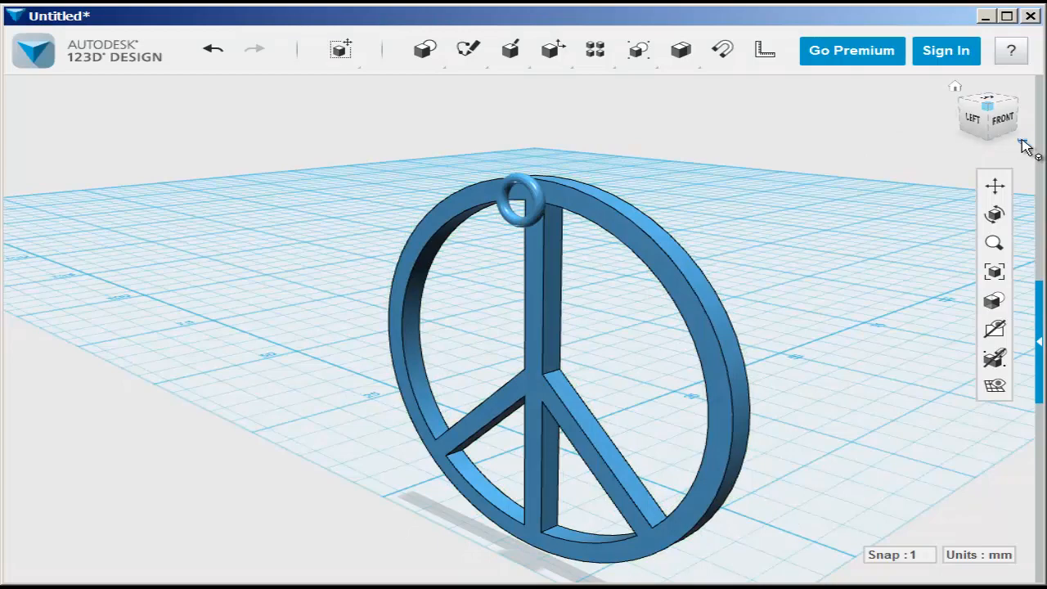
{"action": "mouse_move", "coordinate": [914, 170]}
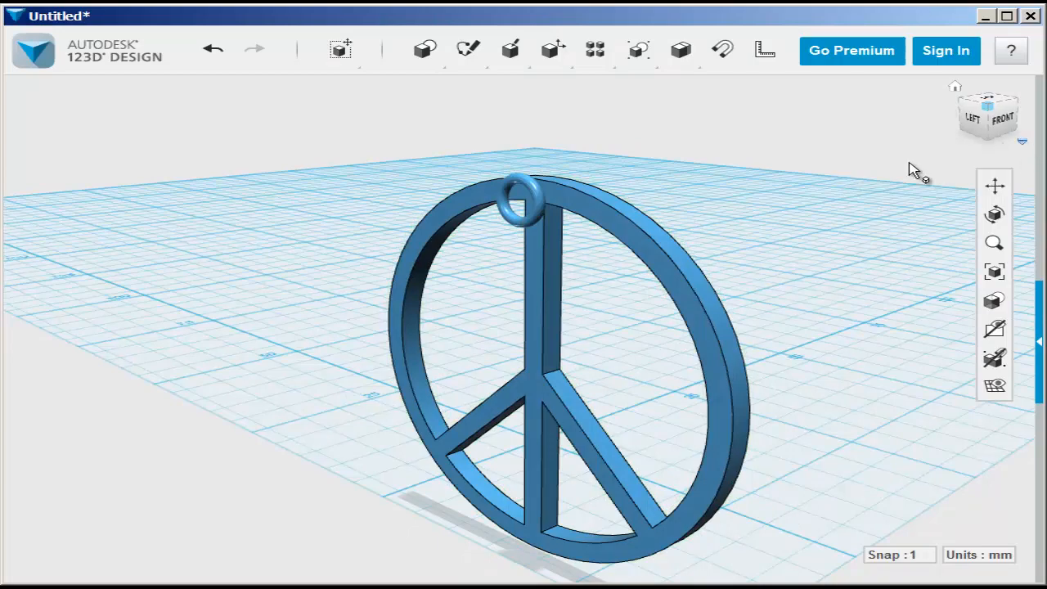
Step: In the Front view, move the torus onto the ring's centre line
{"action": "left_click", "coordinate": [1001, 114]}
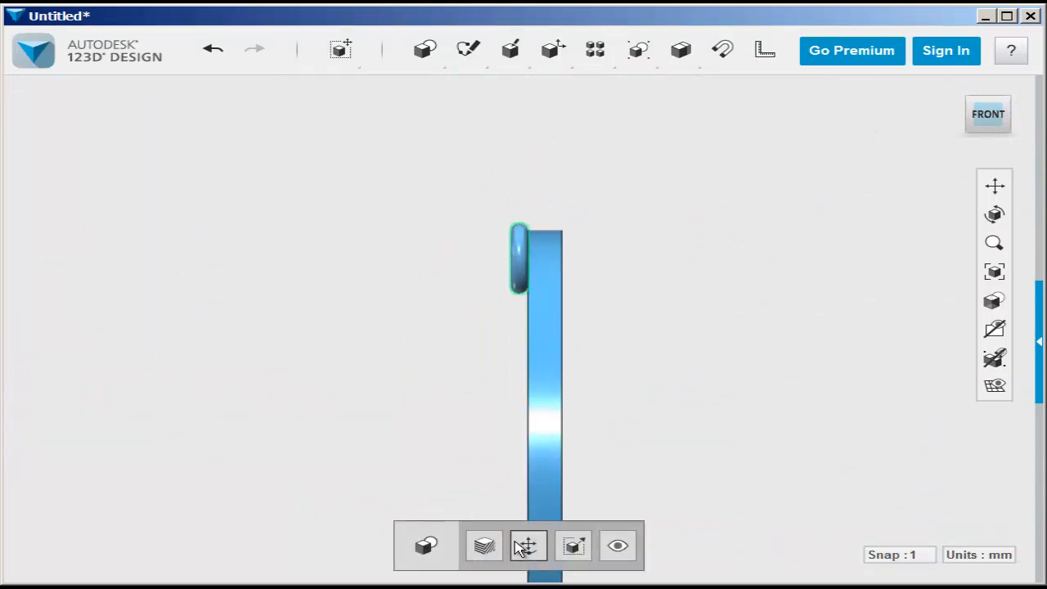
{"action": "left_click", "coordinate": [527, 545]}
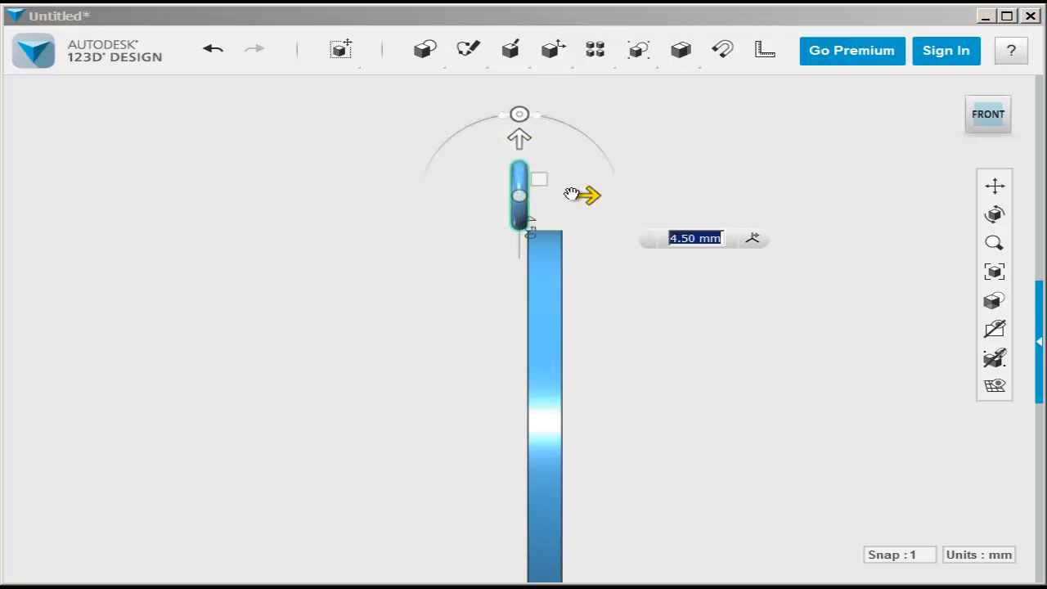
{"action": "left_click_drag", "start_coordinate": [519, 194], "coordinate": [544, 194]}
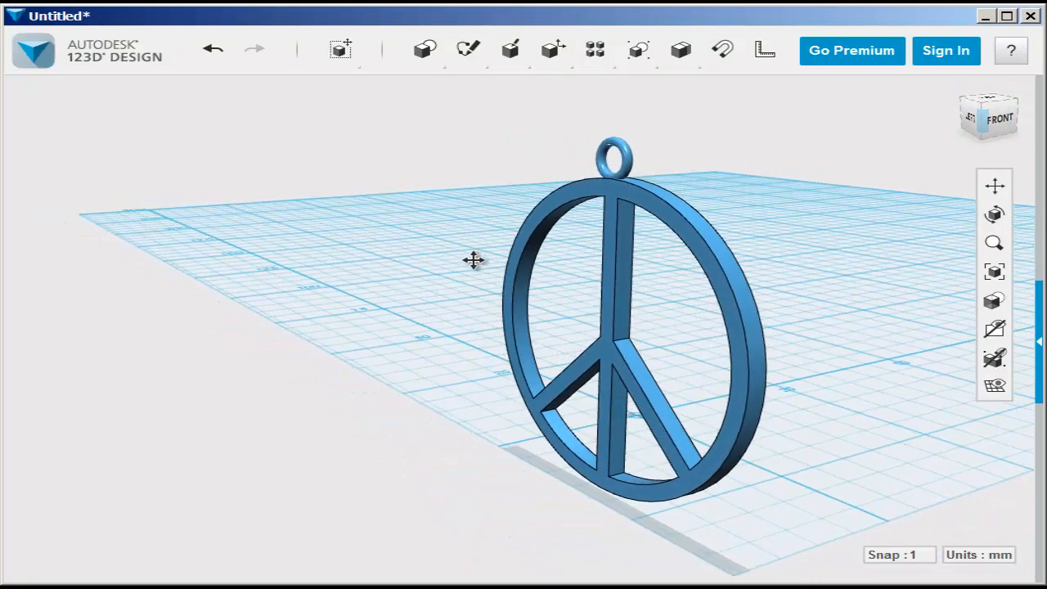
{"action": "left_click_drag", "start_coordinate": [474, 260], "coordinate": [561, 341]}
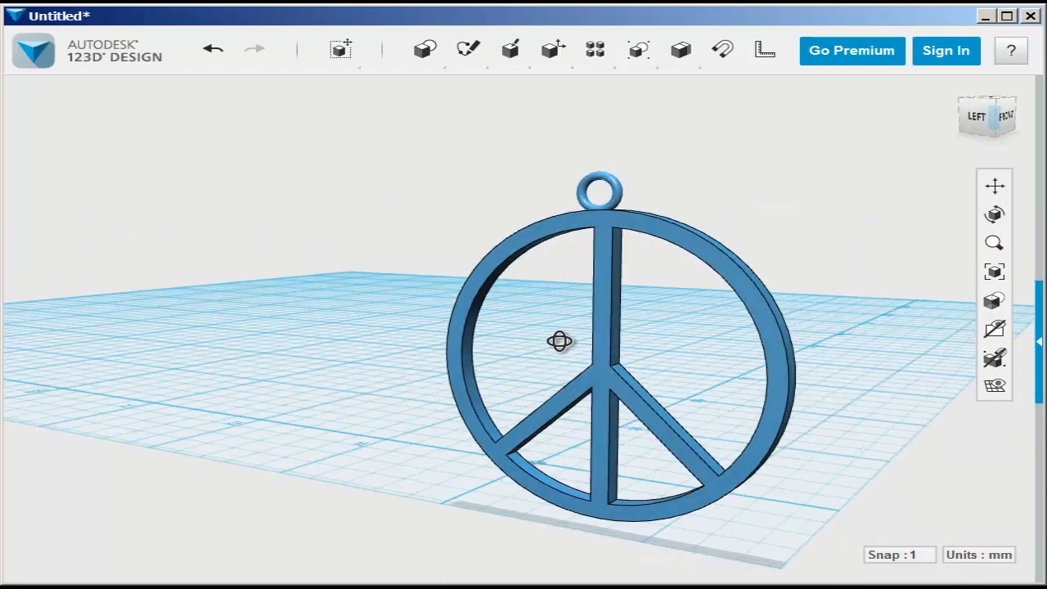
{"action": "mouse_move", "coordinate": [722, 49]}
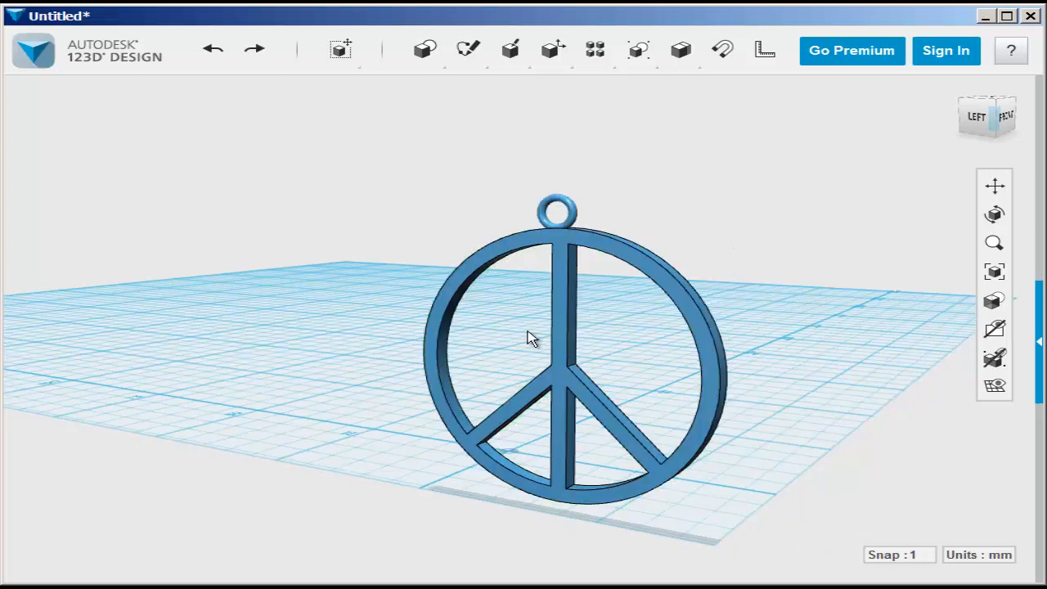
{"action": "mouse_move", "coordinate": [722, 49]}
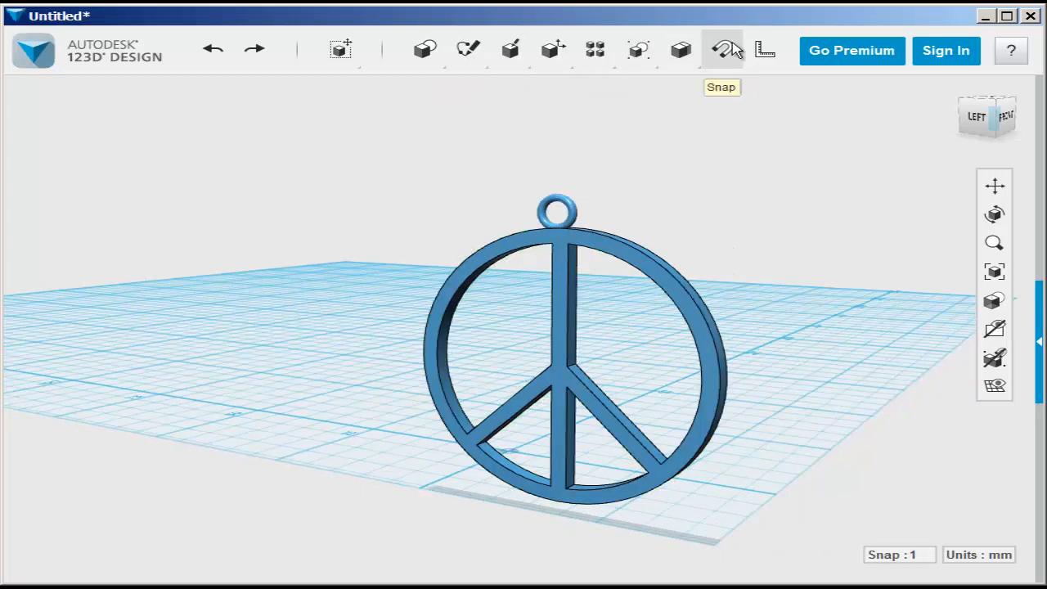
{"action": "left_click", "coordinate": [721, 49]}
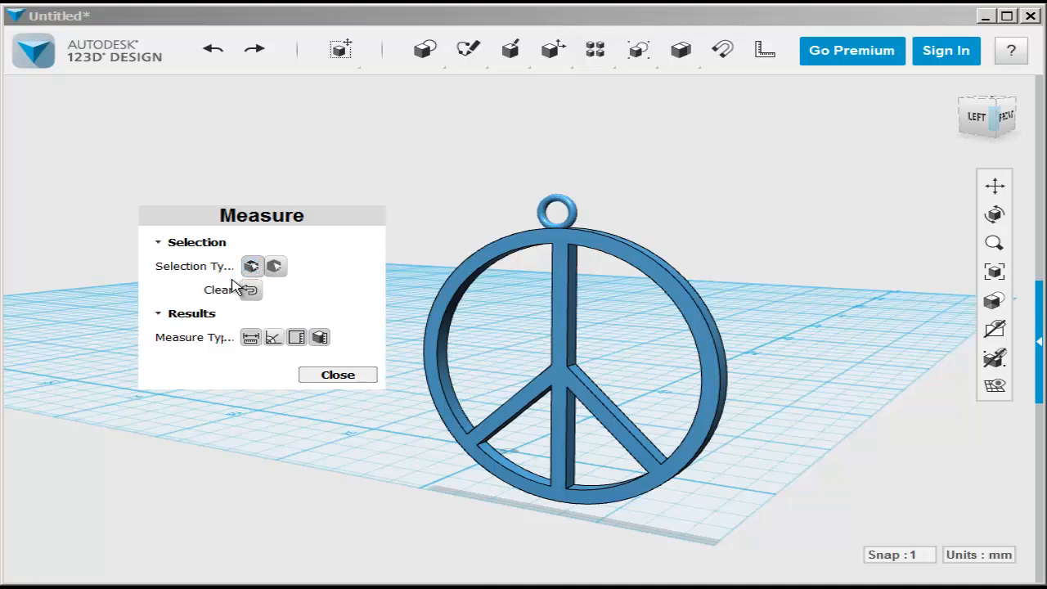
{"action": "left_click", "coordinate": [440, 352]}
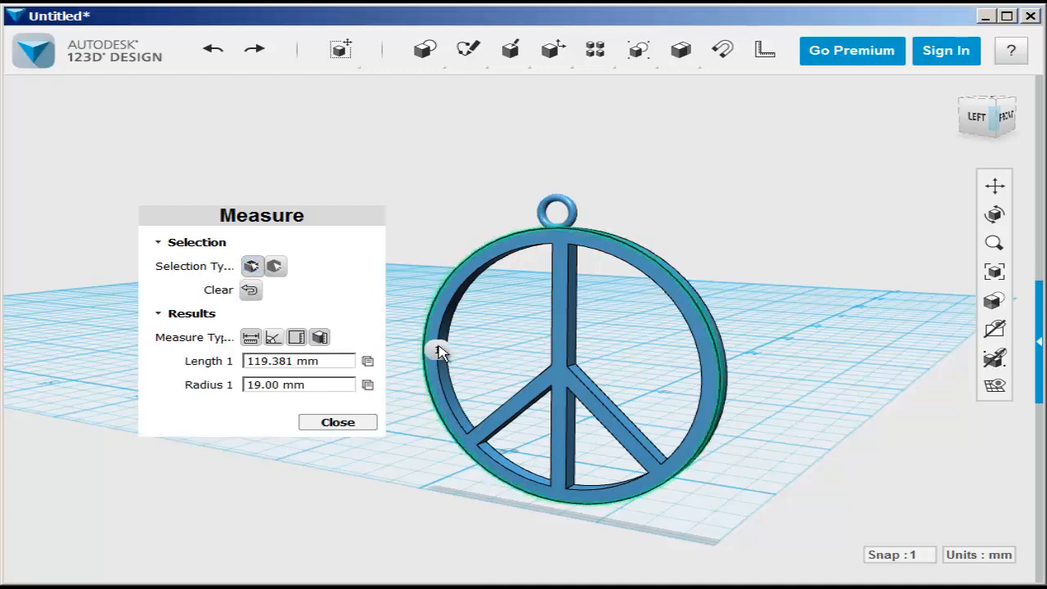
{"action": "left_click", "coordinate": [728, 362]}
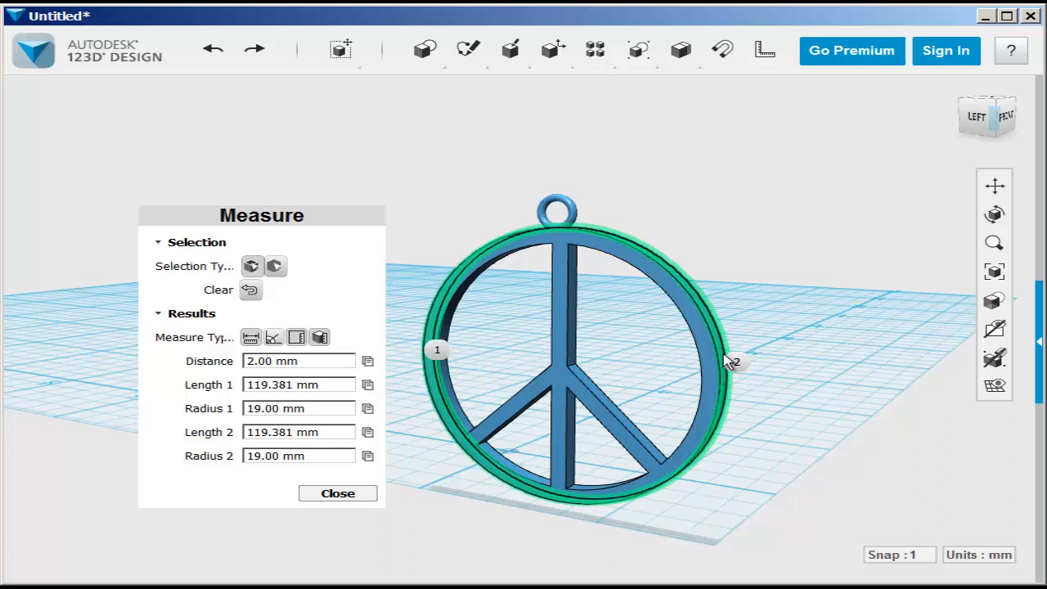
{"action": "left_click", "coordinate": [337, 493]}
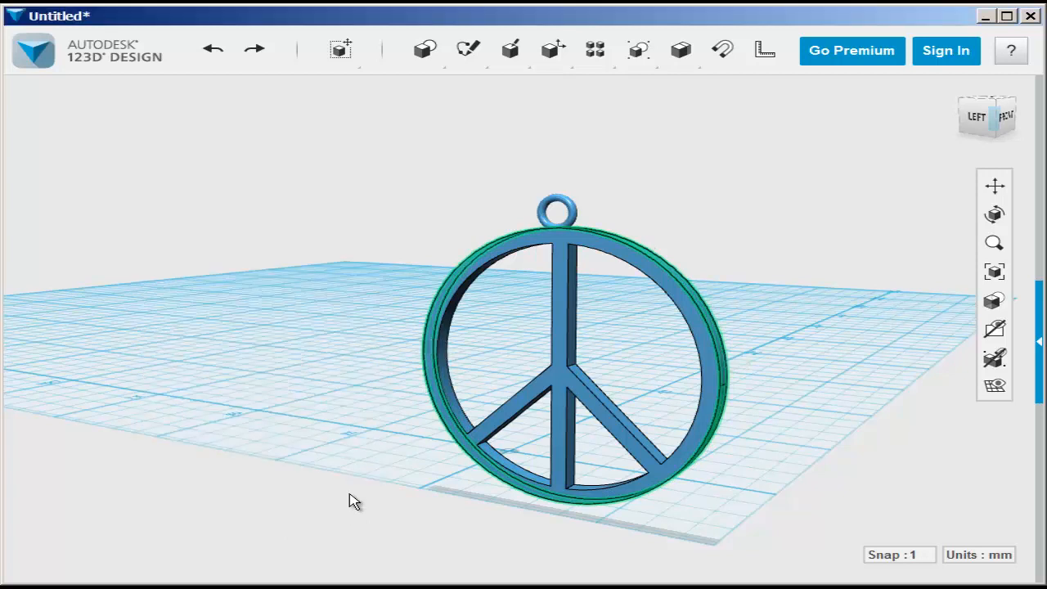
{"action": "left_click", "coordinate": [519, 249]}
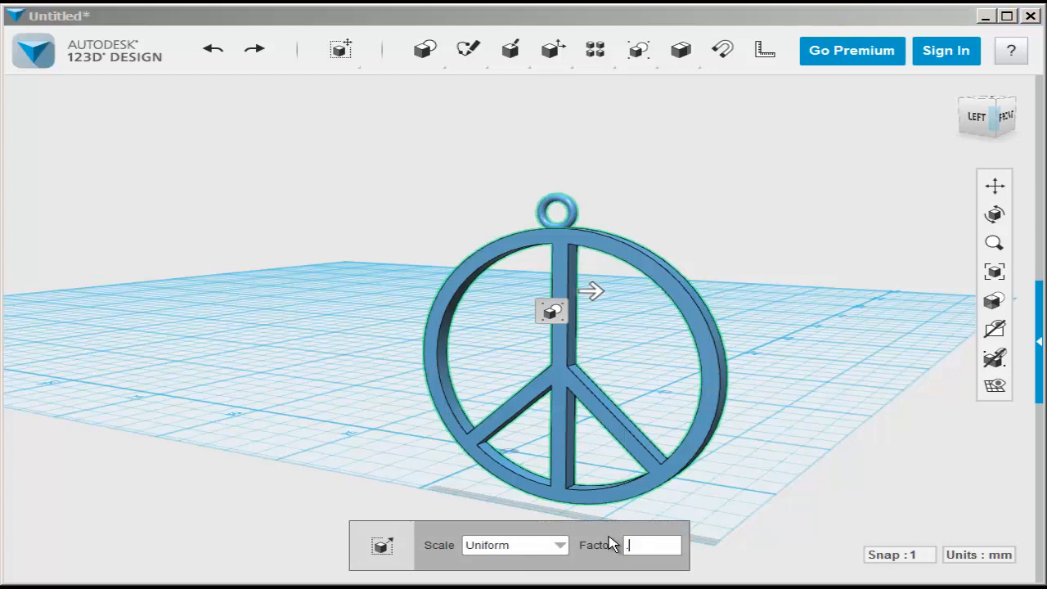
Step: Enter a uniform scale factor of 0.42
{"action": "type", "text": "0.42"}
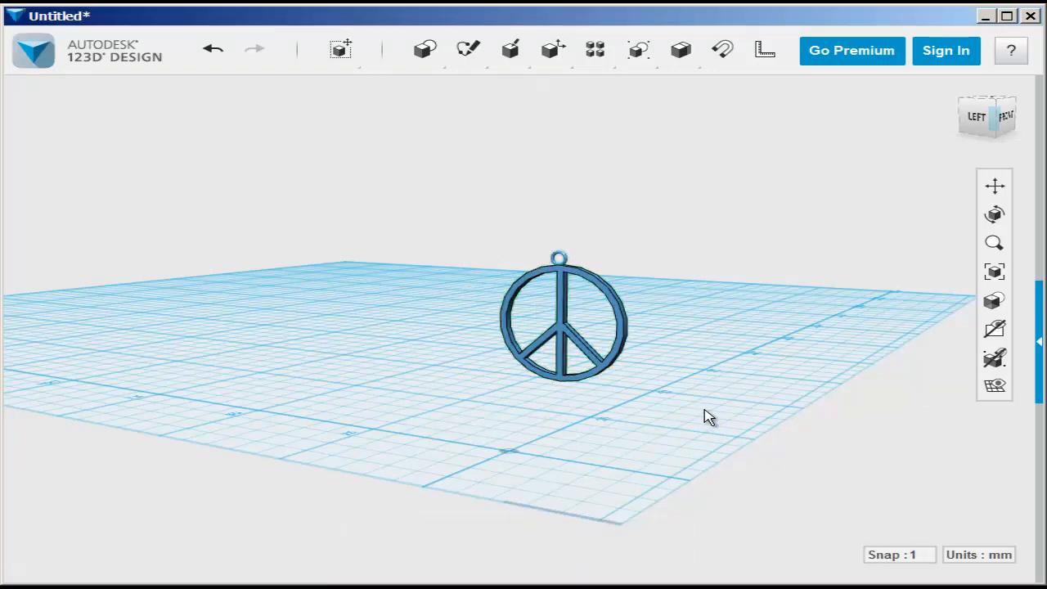
Step: Measure between the front and back ring edges of the scaled pendant
{"action": "left_click", "coordinate": [764, 50]}
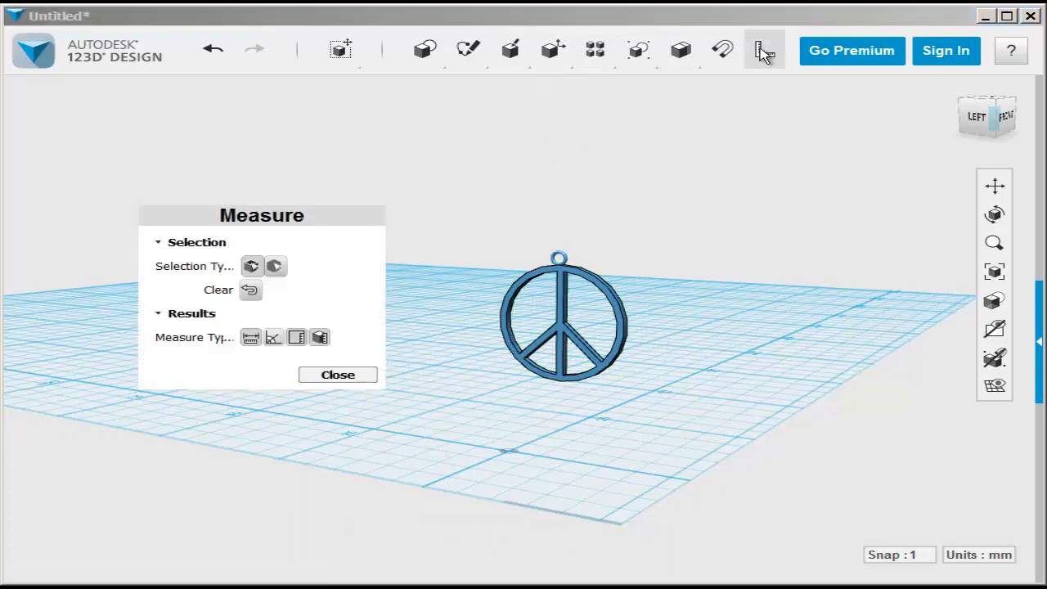
{"action": "mouse_move", "coordinate": [491, 323]}
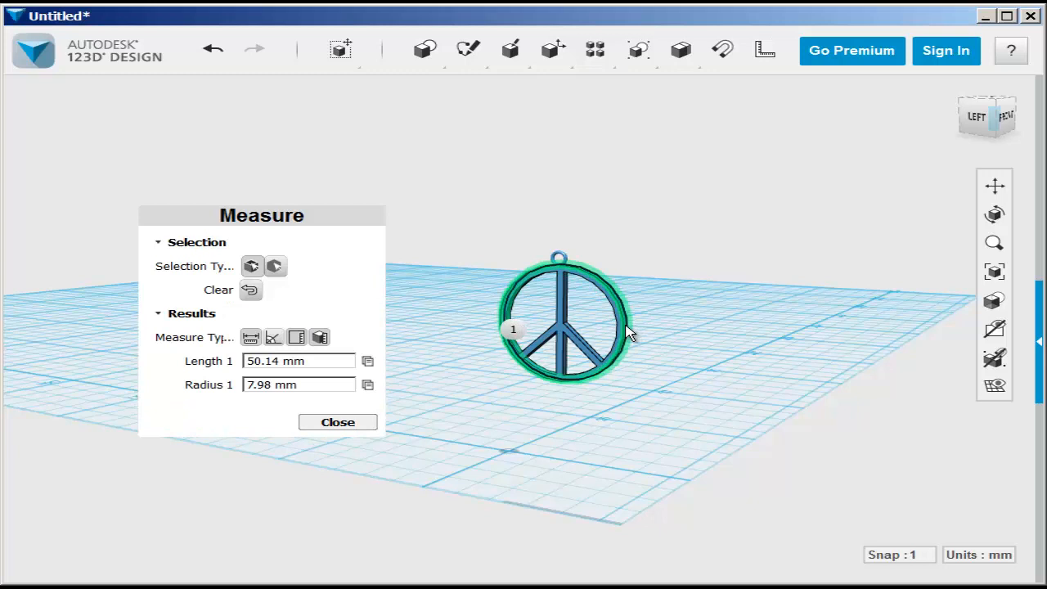
{"action": "left_click", "coordinate": [639, 335]}
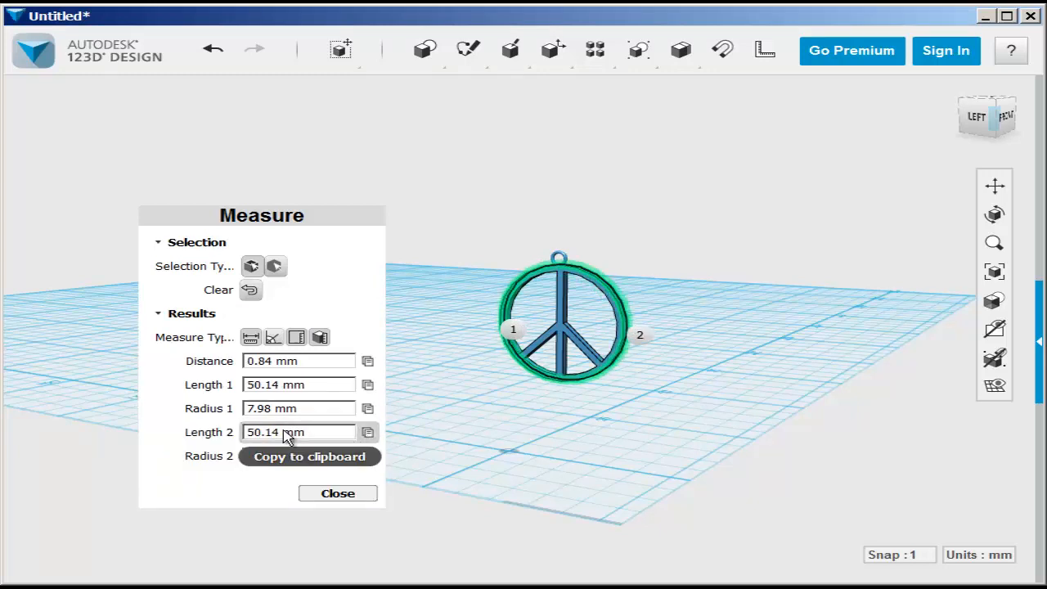